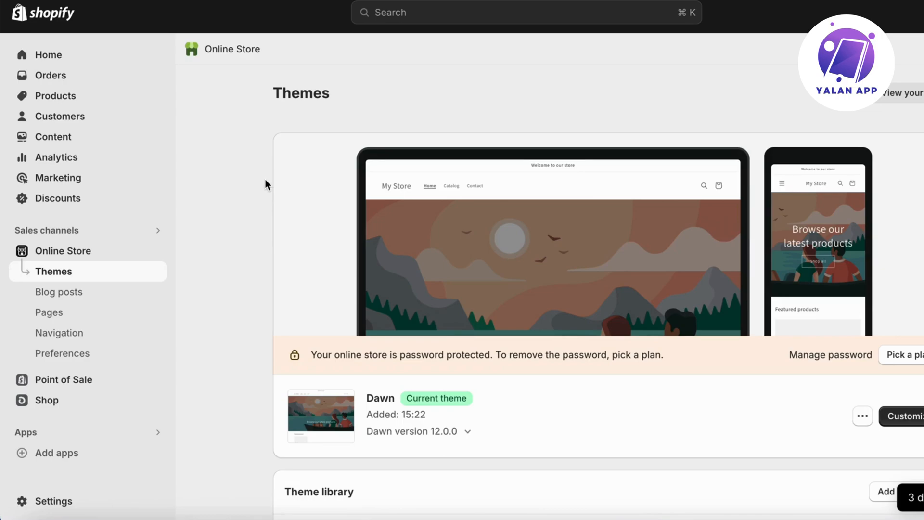
{"action": "mouse_move", "coordinate": [262, 187]}
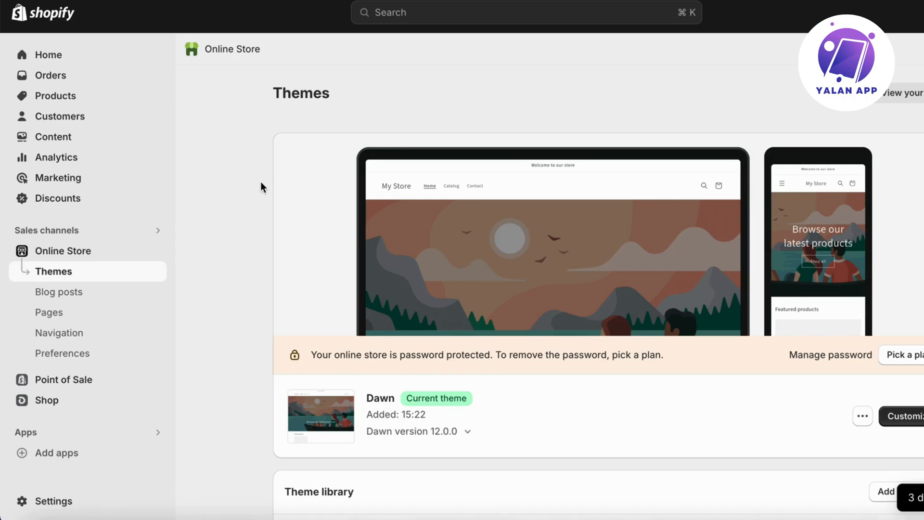
{"action": "mouse_move", "coordinate": [206, 144]}
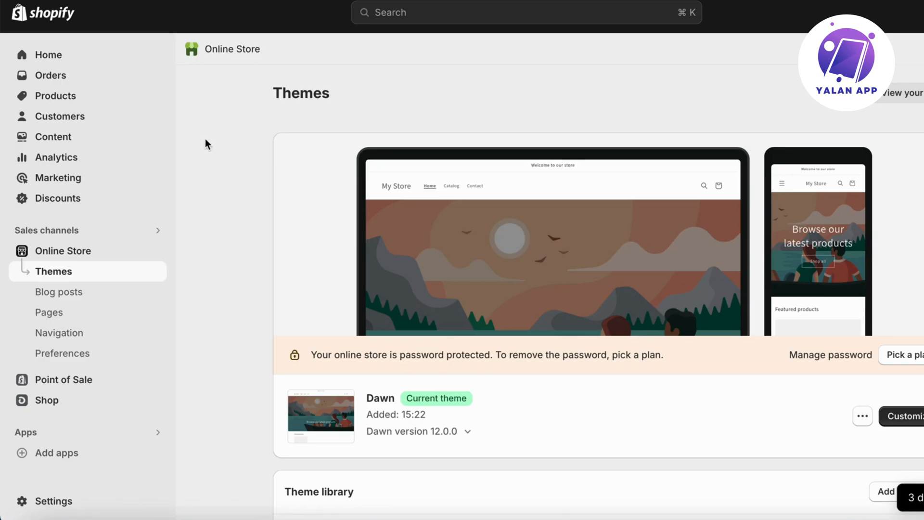
{"action": "mouse_move", "coordinate": [63, 101]}
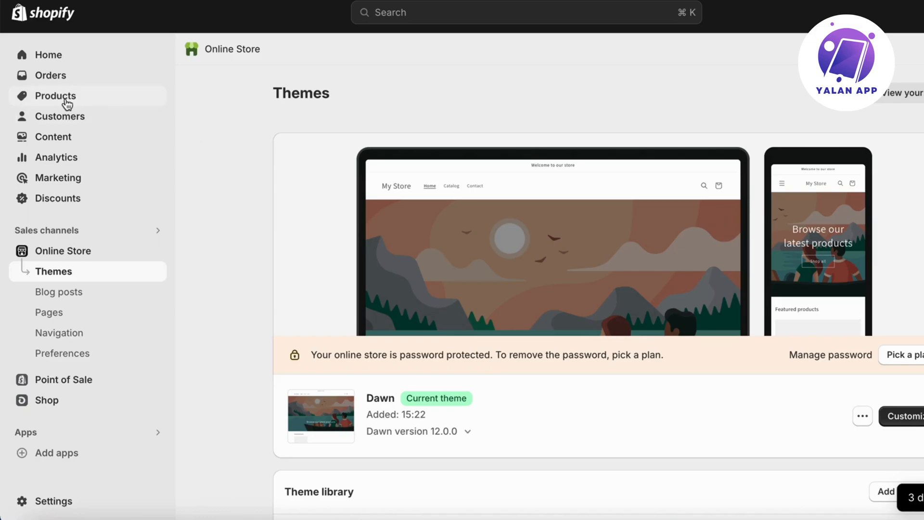
Open the Products list showing the single active Test Product with 2 in stock.
{"action": "left_click", "coordinate": [55, 96]}
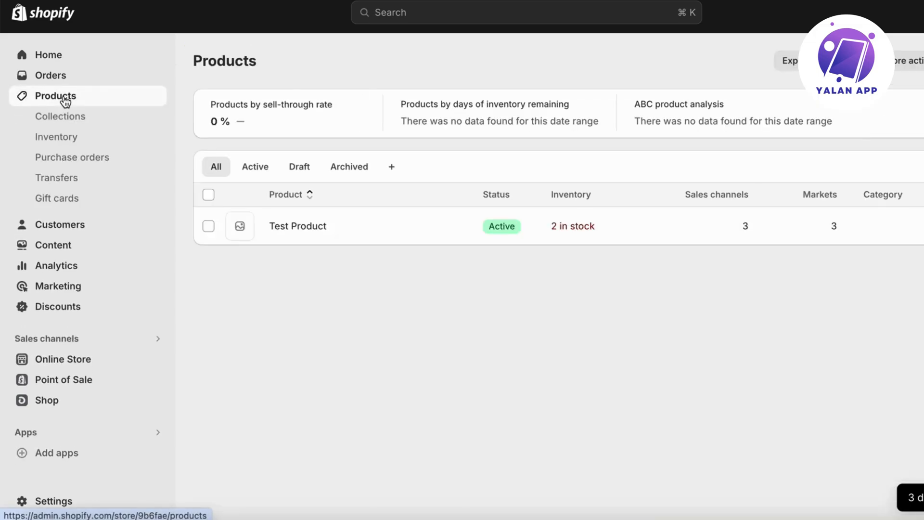
{"action": "mouse_move", "coordinate": [415, 353]}
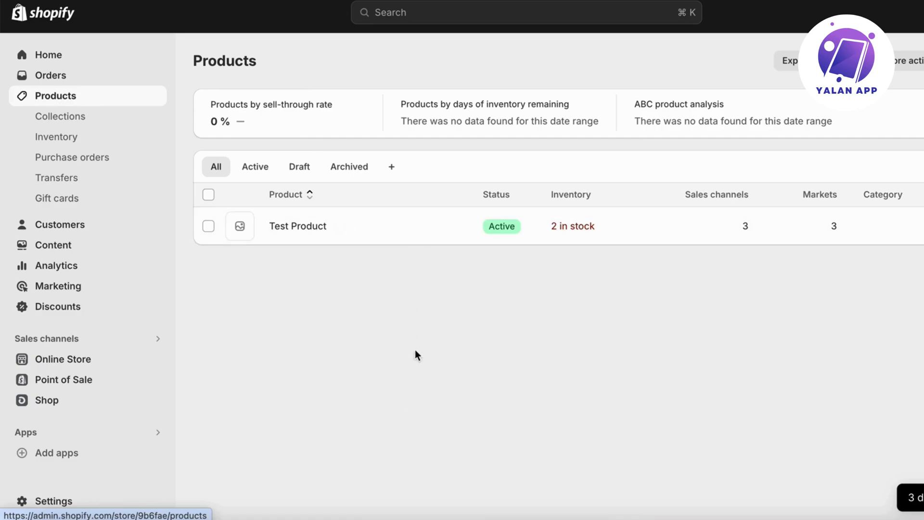
{"action": "mouse_move", "coordinate": [423, 283]}
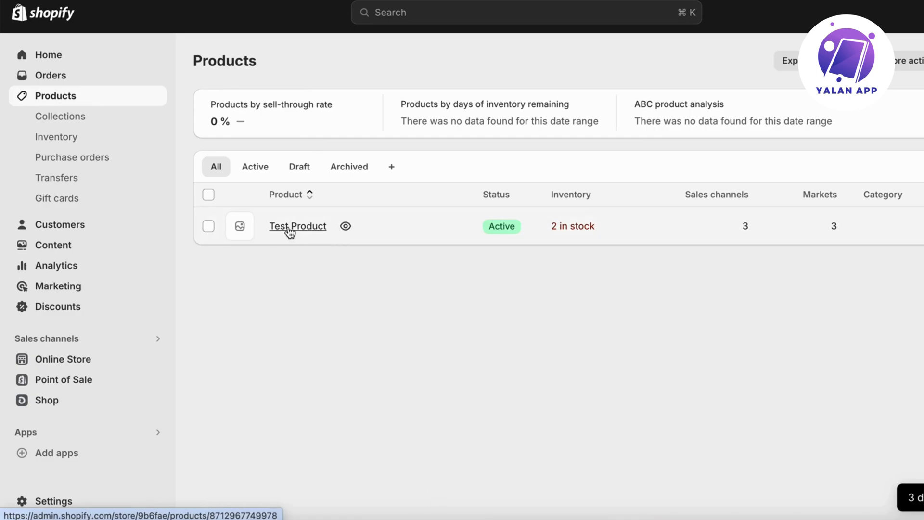
Open Test Product and scroll down to its Media section.
{"action": "left_click", "coordinate": [298, 226]}
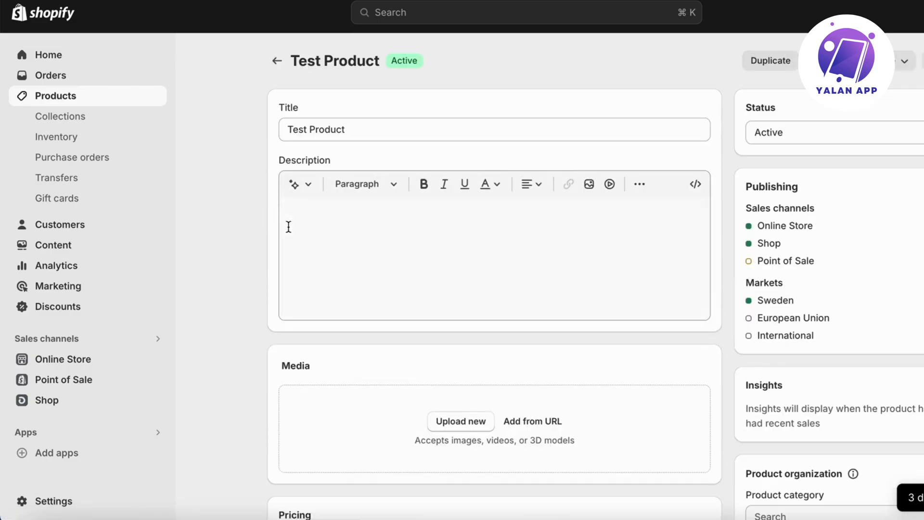
{"action": "scroll", "scroll_direction": "down", "scroll_amount": 3}
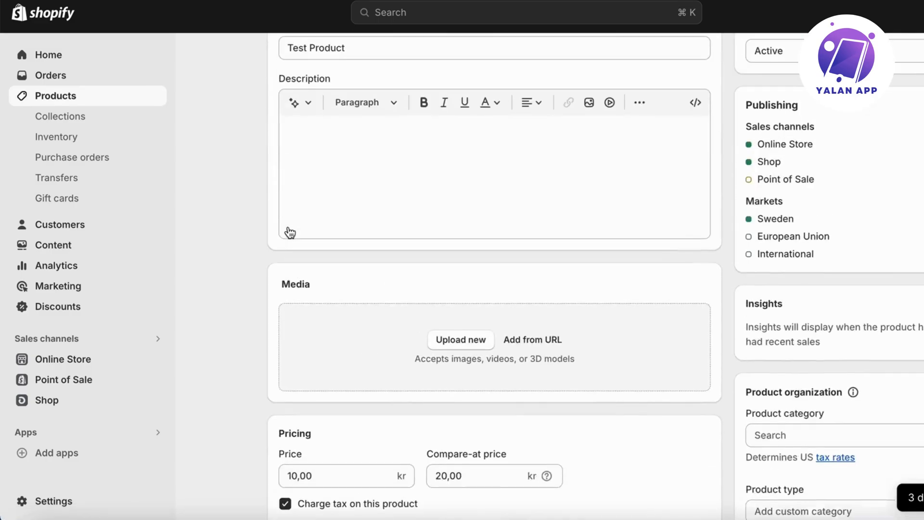
{"action": "scroll", "scroll_direction": "down", "scroll_amount": 3}
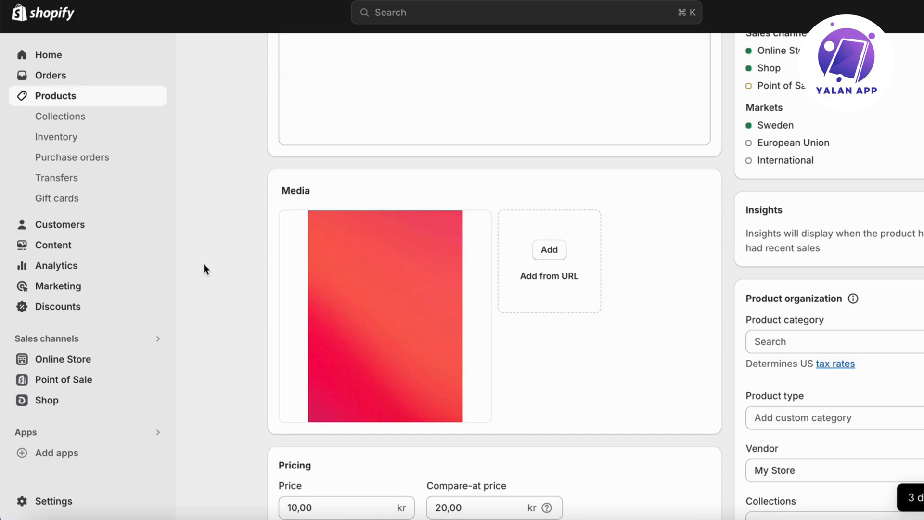
{"action": "mouse_move", "coordinate": [646, 439]}
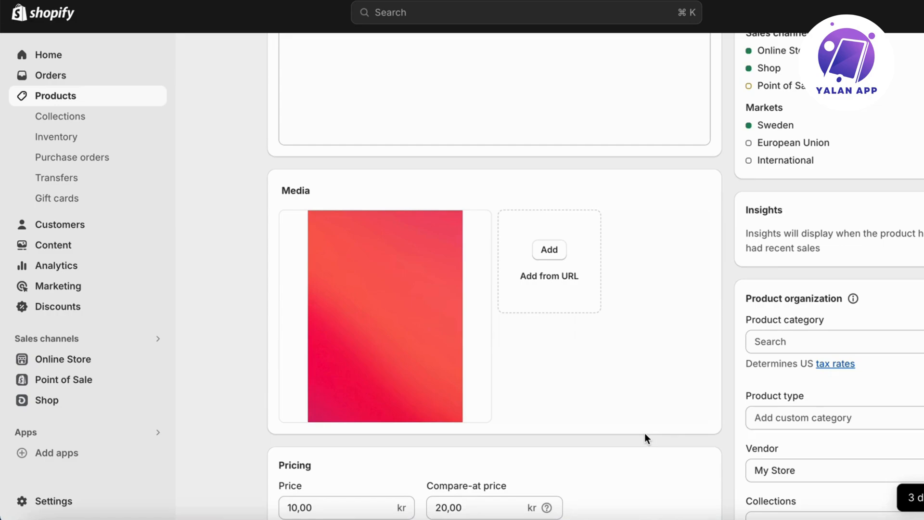
{"action": "mouse_move", "coordinate": [202, 162]}
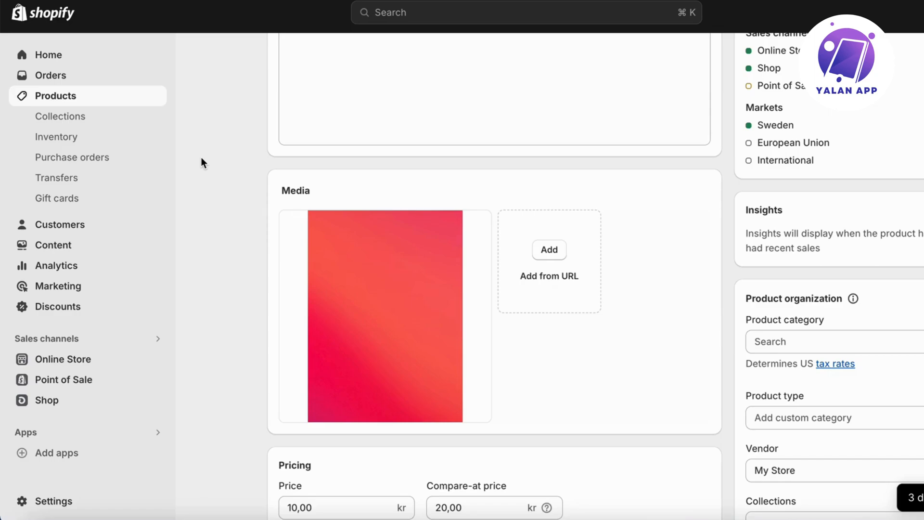
{"action": "mouse_move", "coordinate": [345, 273]}
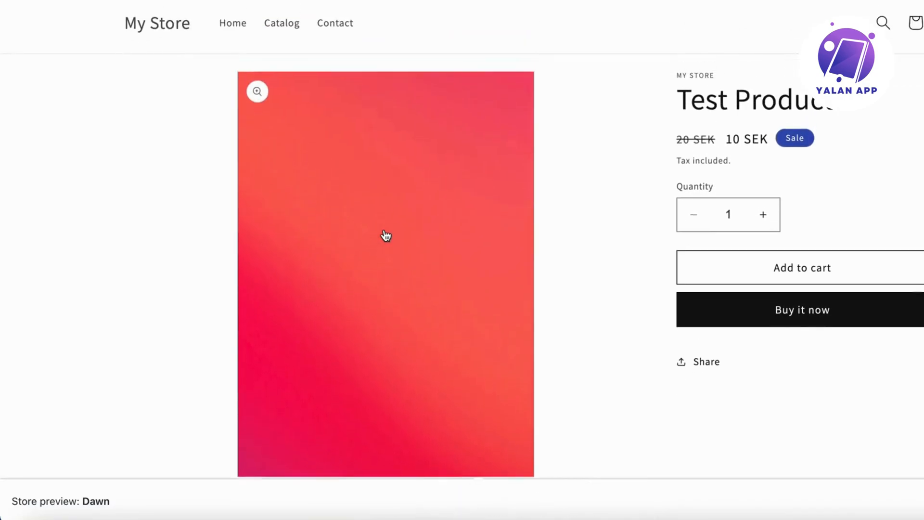
Scroll the Test Product storefront preview to view the red-orange gradient image.
{"action": "scroll", "scroll_direction": "down", "scroll_amount": 3}
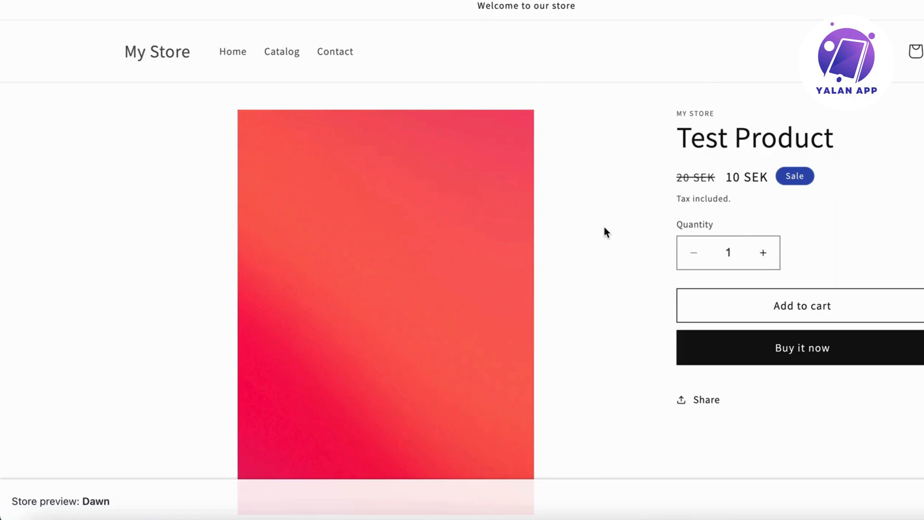
{"action": "mouse_move", "coordinate": [612, 229]}
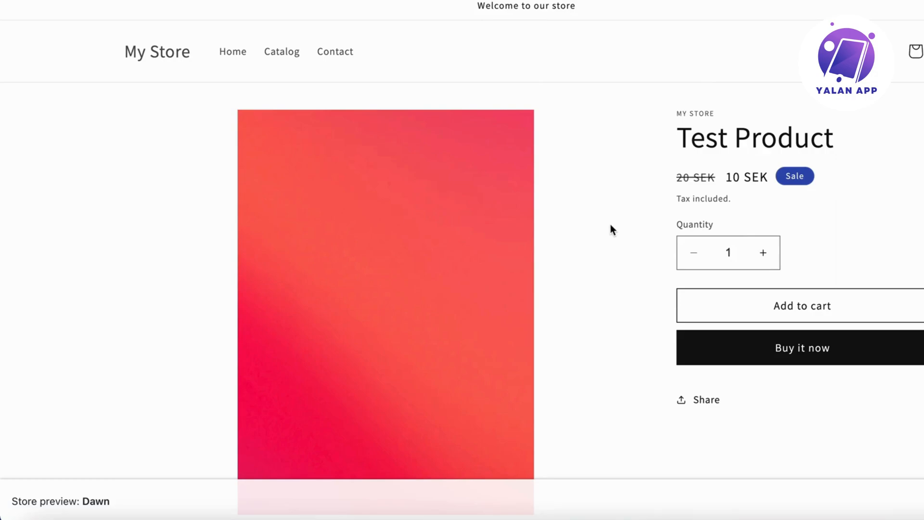
{"action": "mouse_move", "coordinate": [594, 216]}
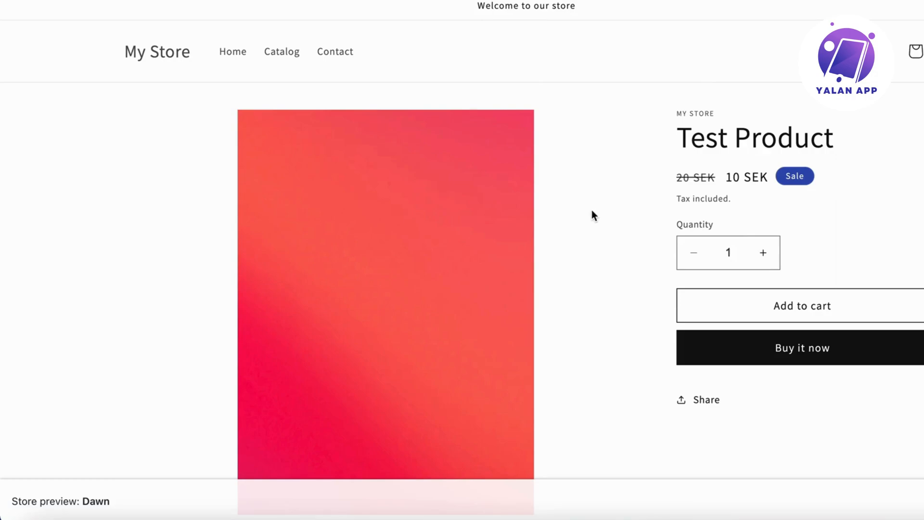